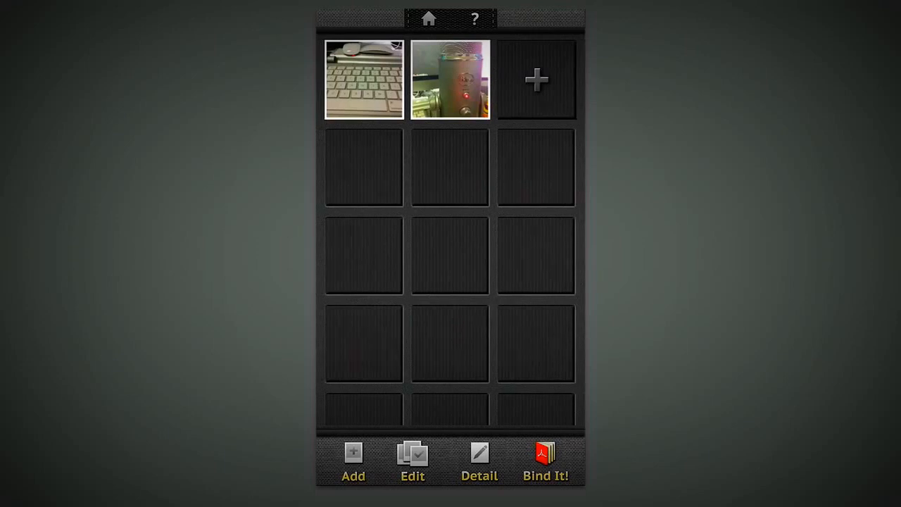
Choose the empty + slot to show the 'Please select action' sheet for a third photo
scroll("down", 3)
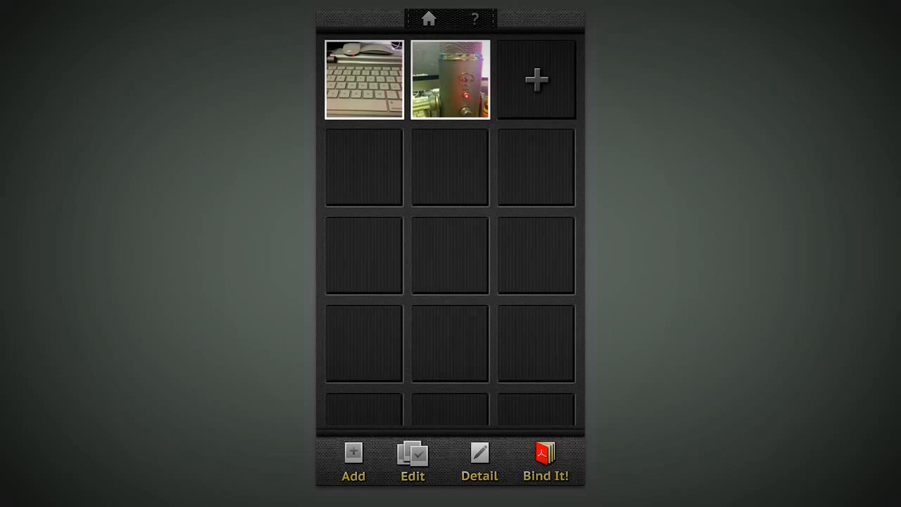
left_click(475, 18)
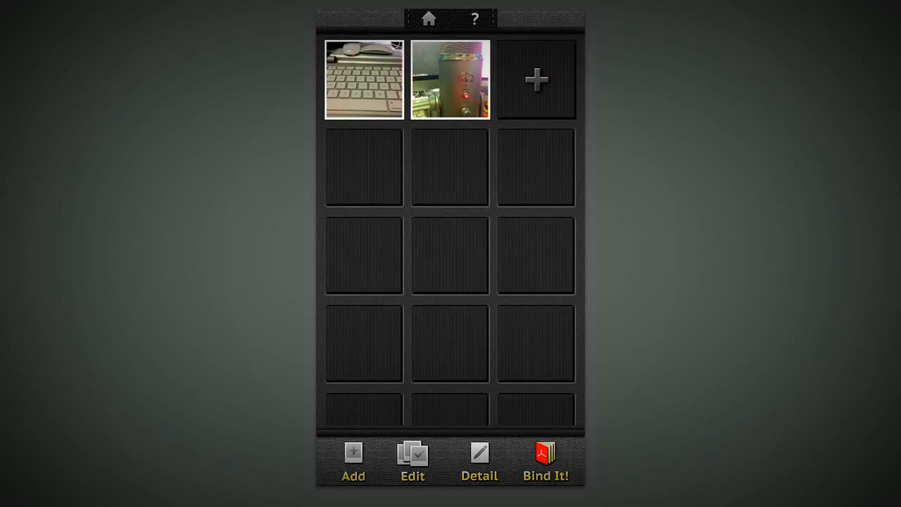
left_click(352, 457)
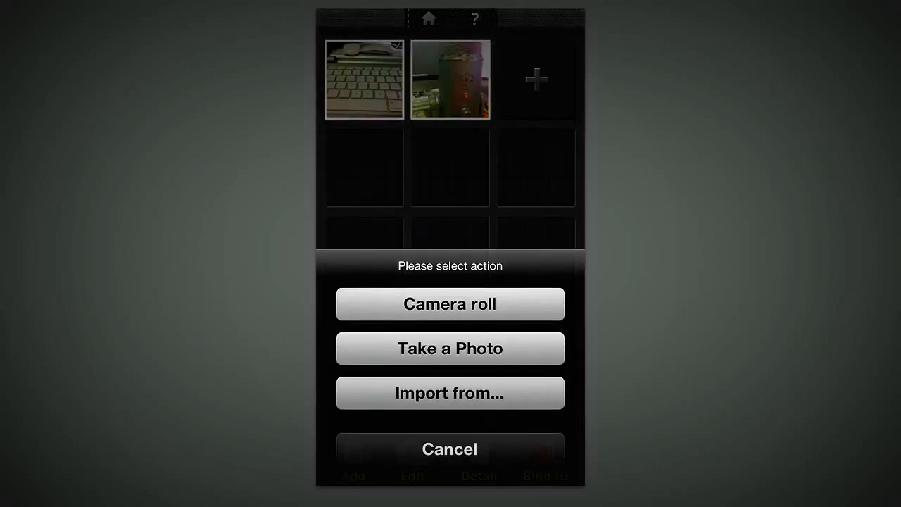
Take a Photo of the trackpad with the camera and Use it as the third page
left_click(450, 393)
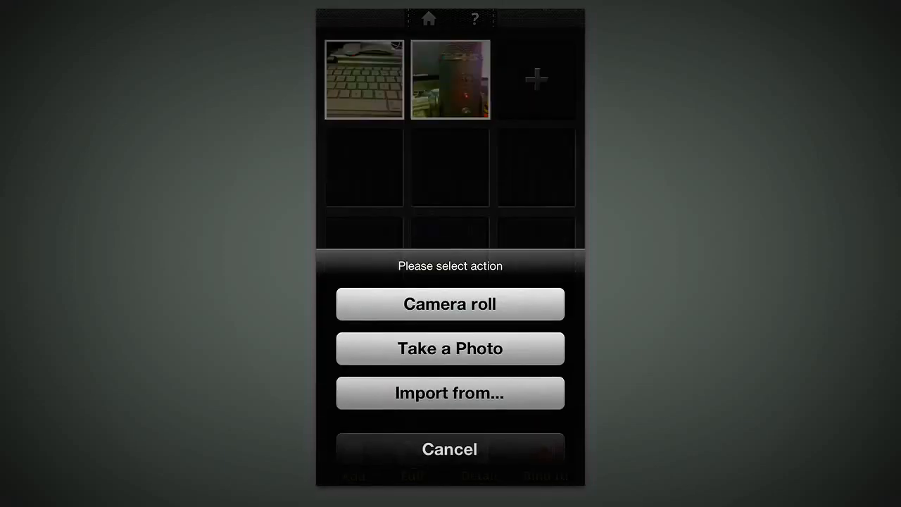
left_click(451, 348)
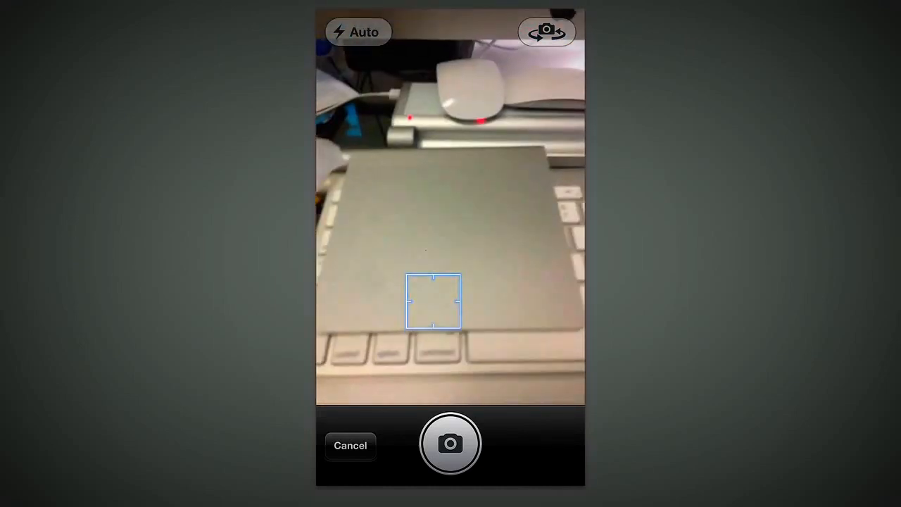
left_click(451, 444)
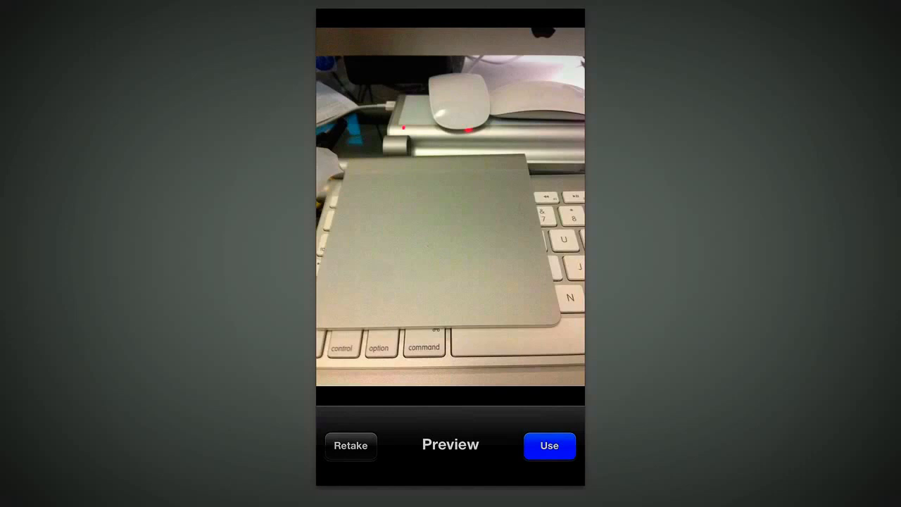
left_click(549, 445)
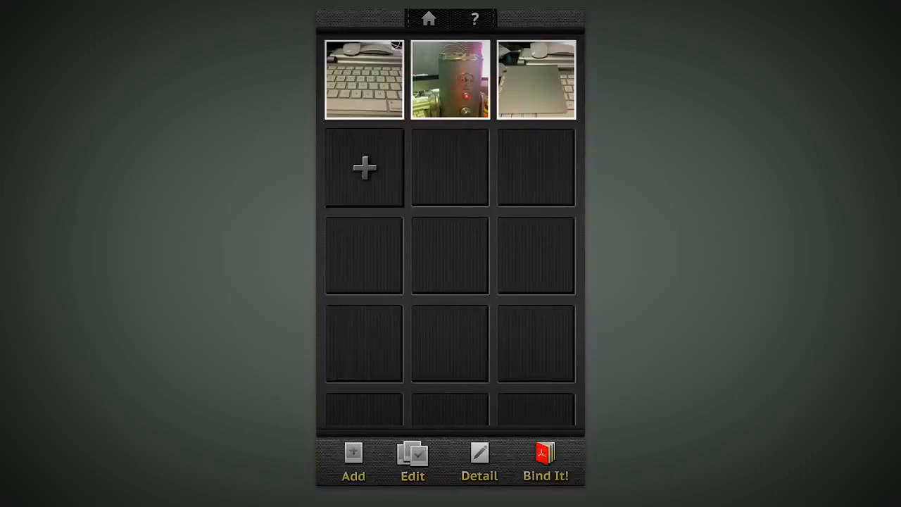
Reorder the trackpad photo to first page via Edit and reopen it for Captions
left_click(411, 461)
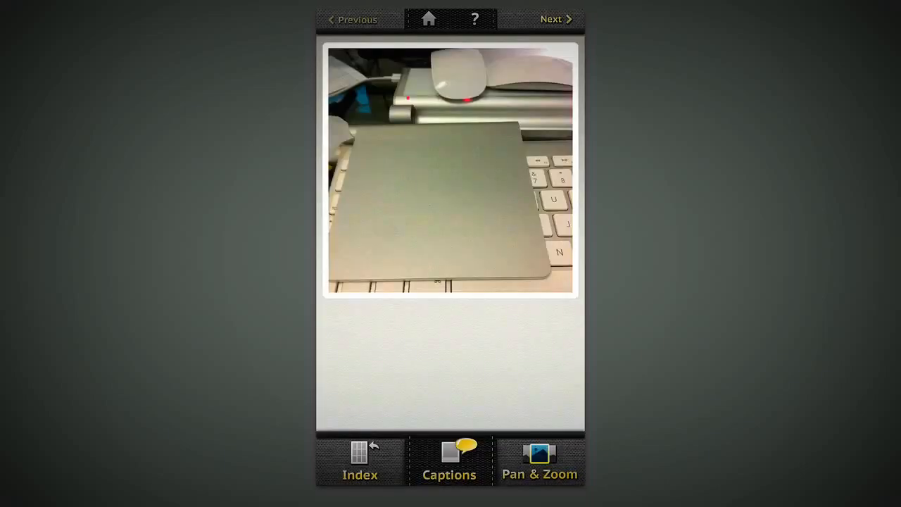
left_click(449, 462)
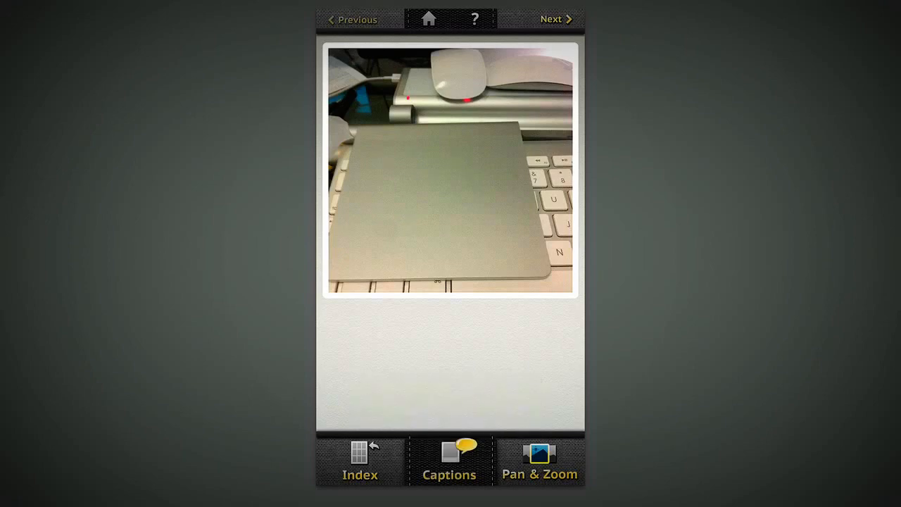
left_click(360, 462)
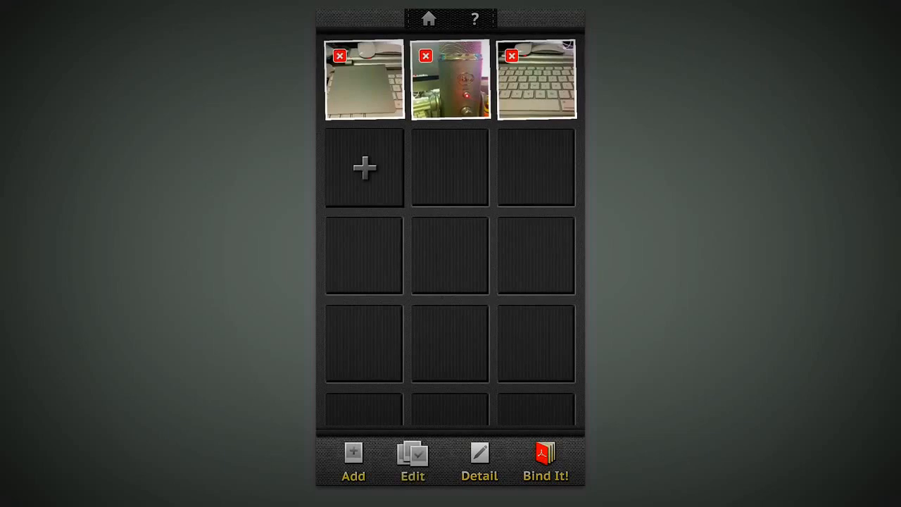
left_click(363, 80)
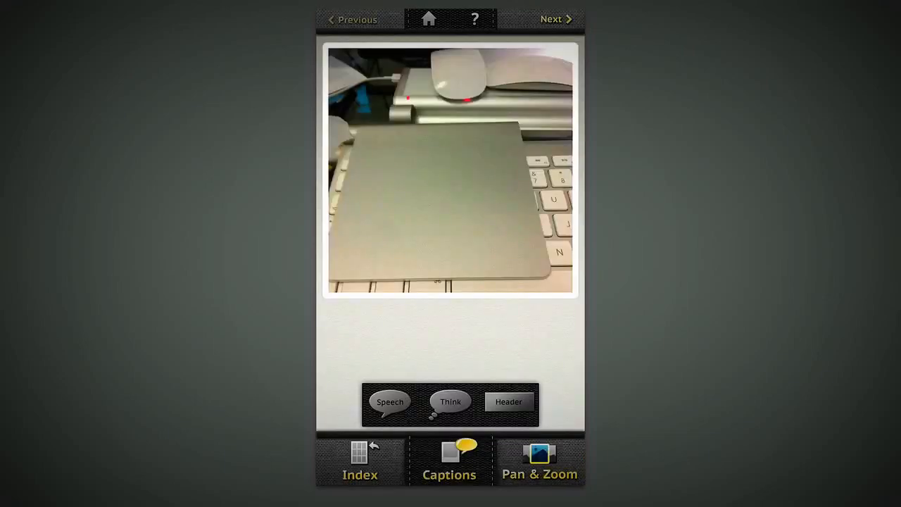
Enter Pan & Zoom on the trackpad page, then return to the Index overview
left_click(450, 171)
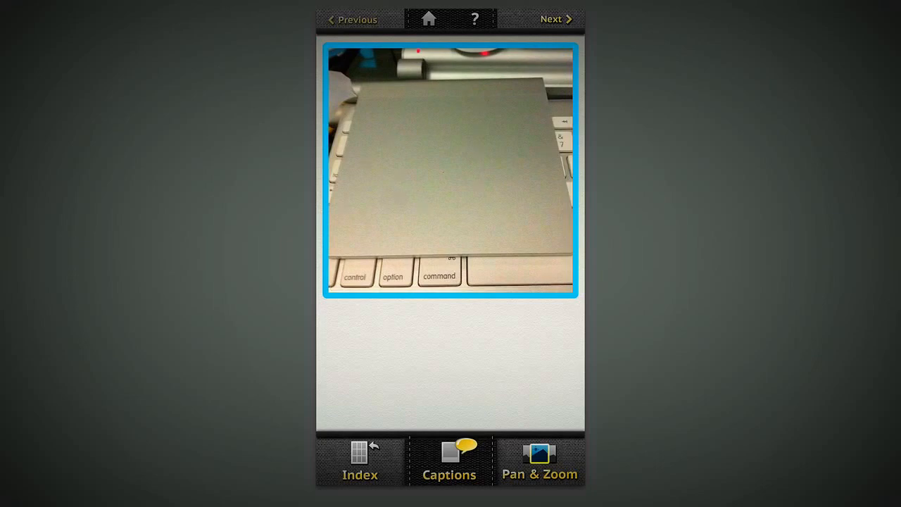
left_click(555, 20)
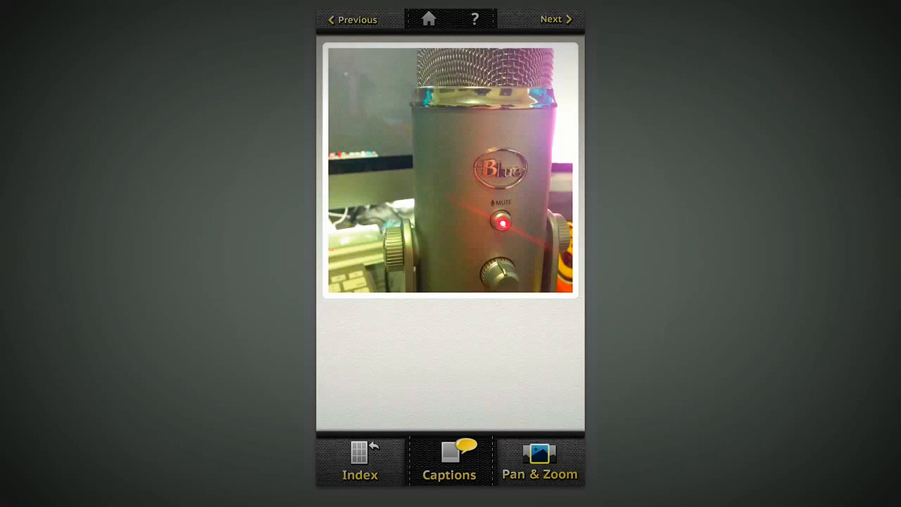
left_click(359, 462)
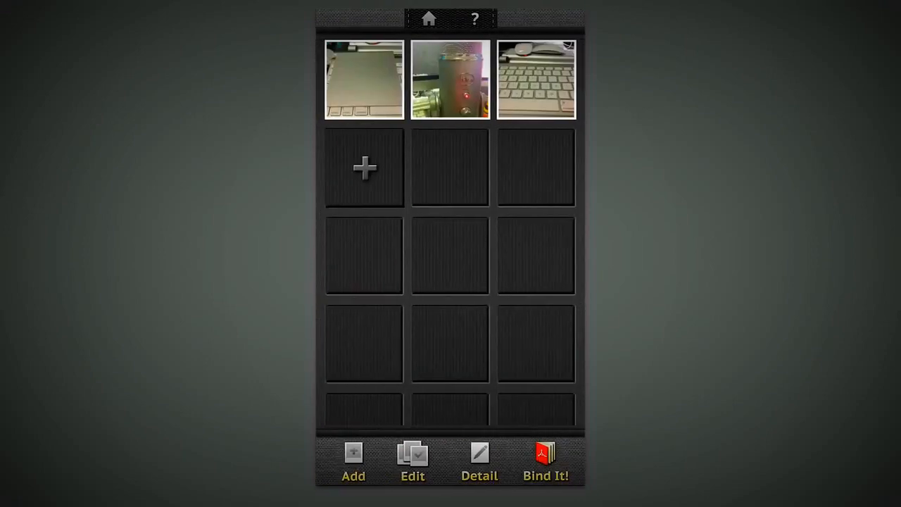
Zoom the trackpad photo to a close-up of its surface and keep the crop
left_click(363, 79)
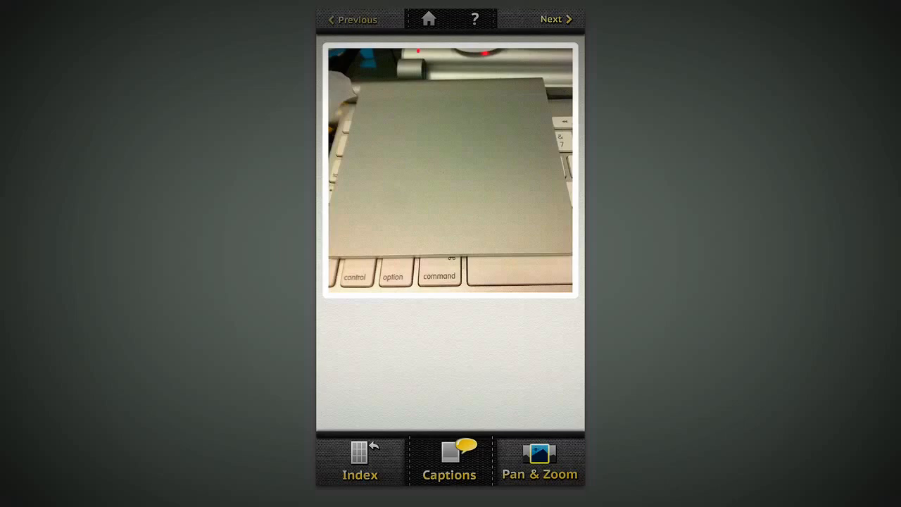
left_click(540, 458)
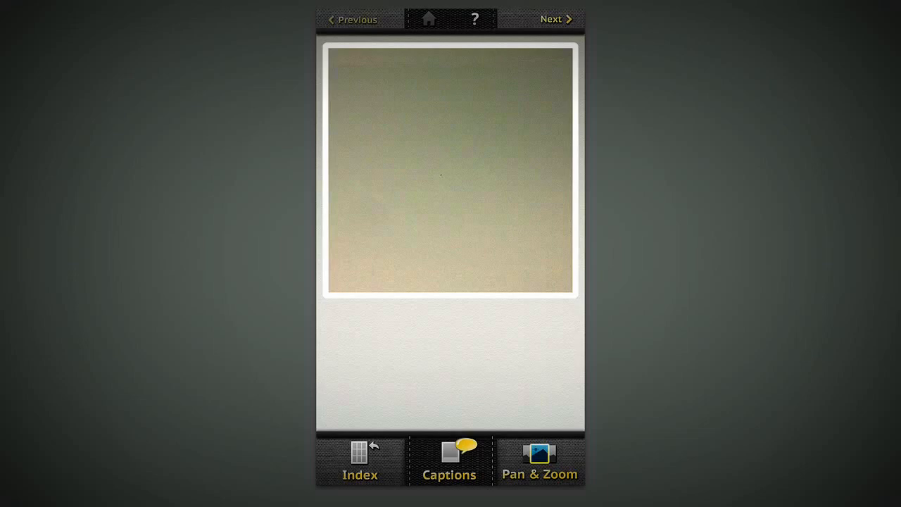
left_click(360, 462)
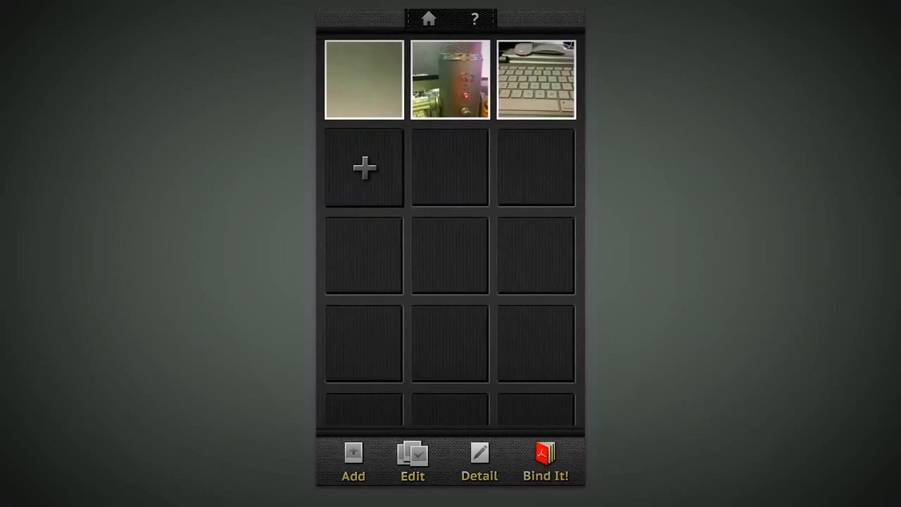
Bind It! into a three-page PDF, review pages 1–3, and choose SHARE
left_click(546, 462)
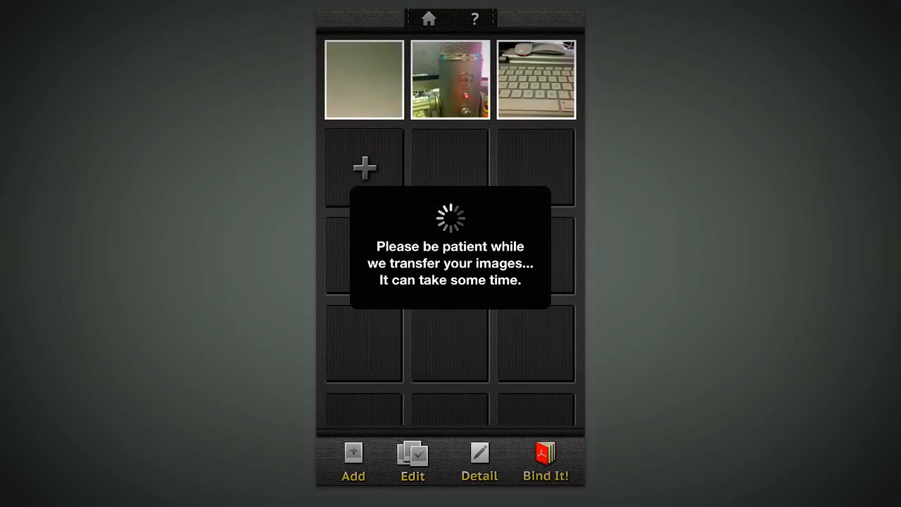
left_click(546, 458)
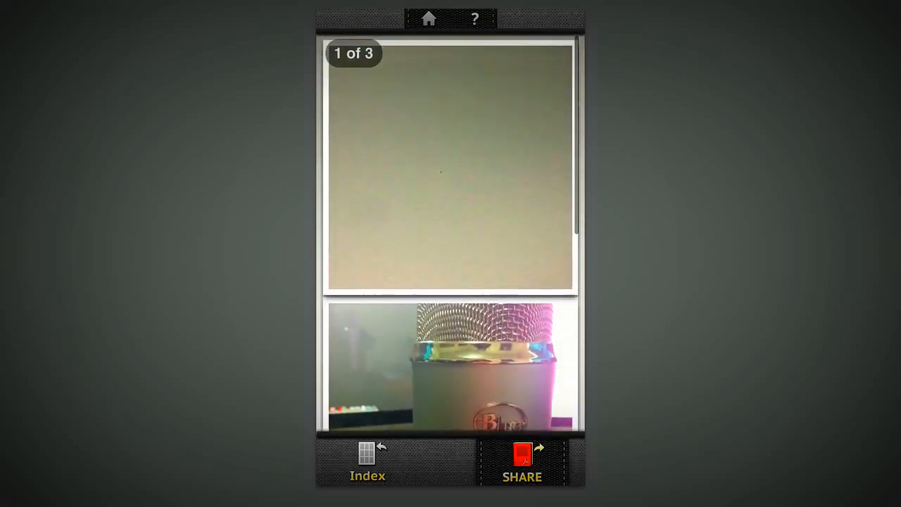
scroll("down", 3)
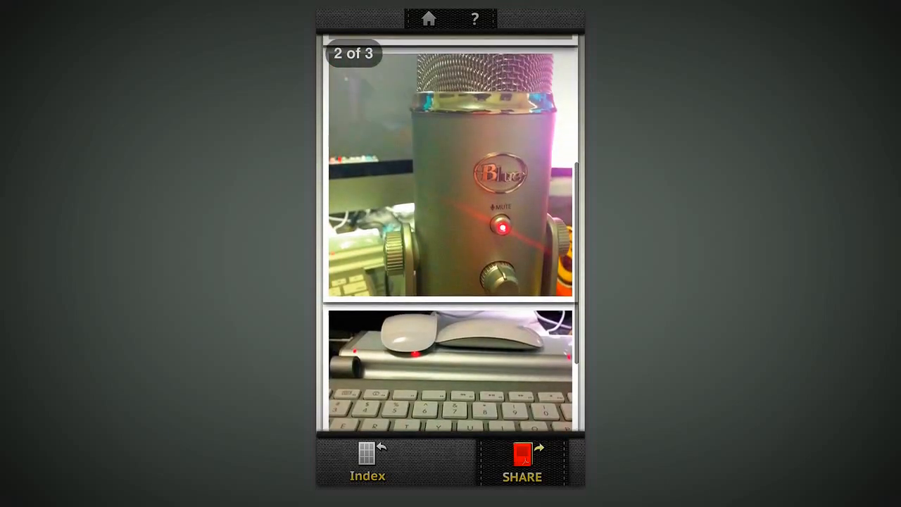
scroll("down", 3)
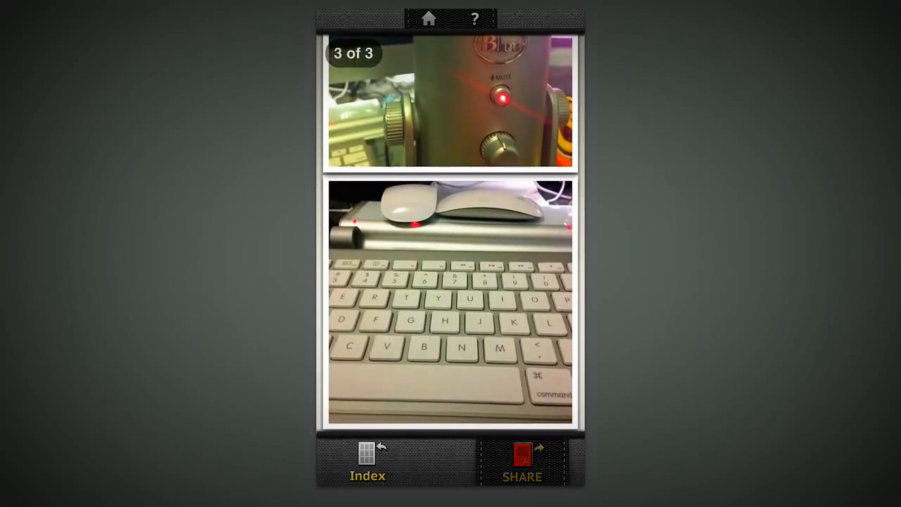
left_click(522, 461)
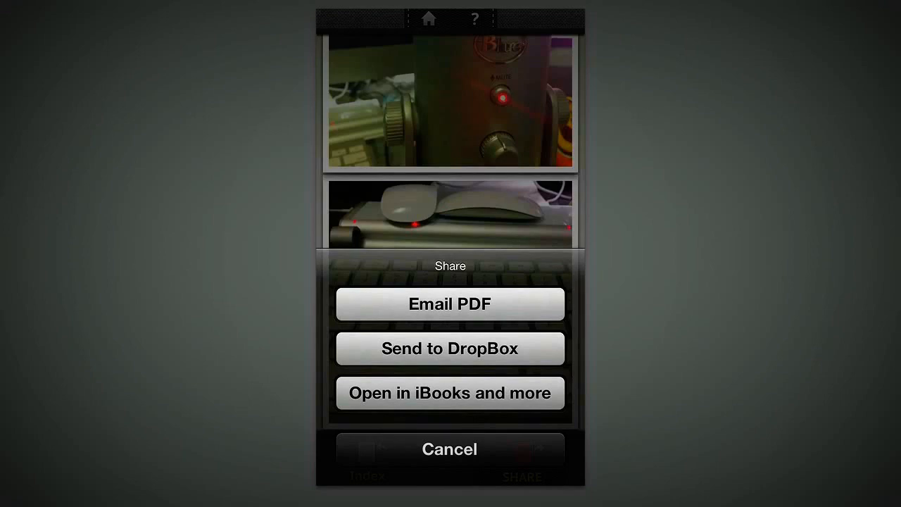
Cancel the Share sheet and go home, where the finished book shows under recent works
left_click(449, 450)
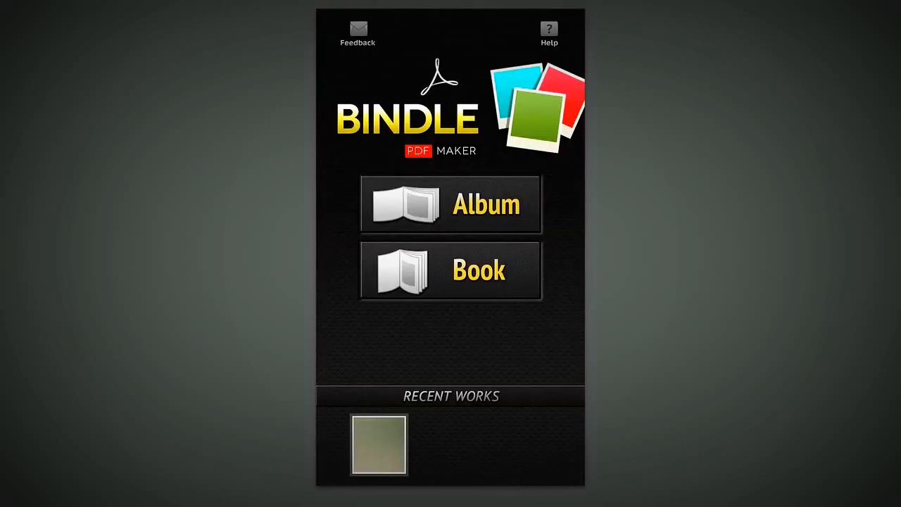
left_click(451, 204)
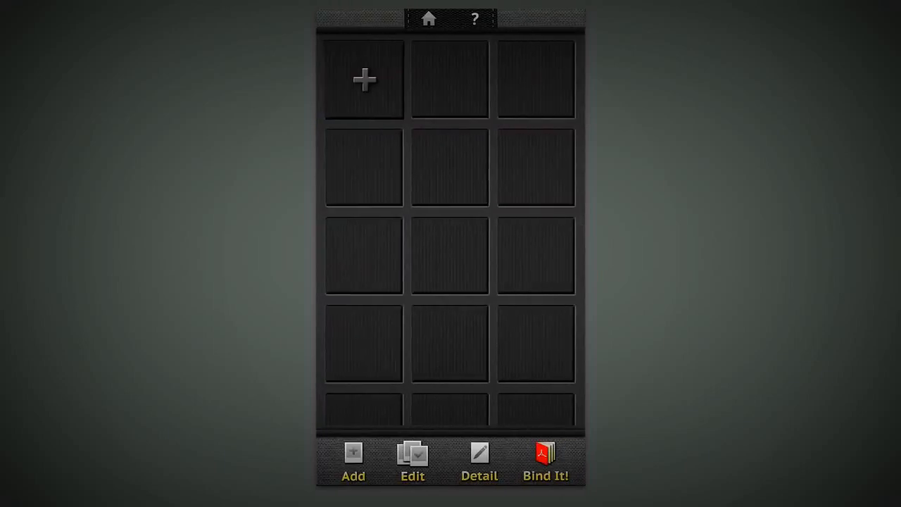
left_click(428, 18)
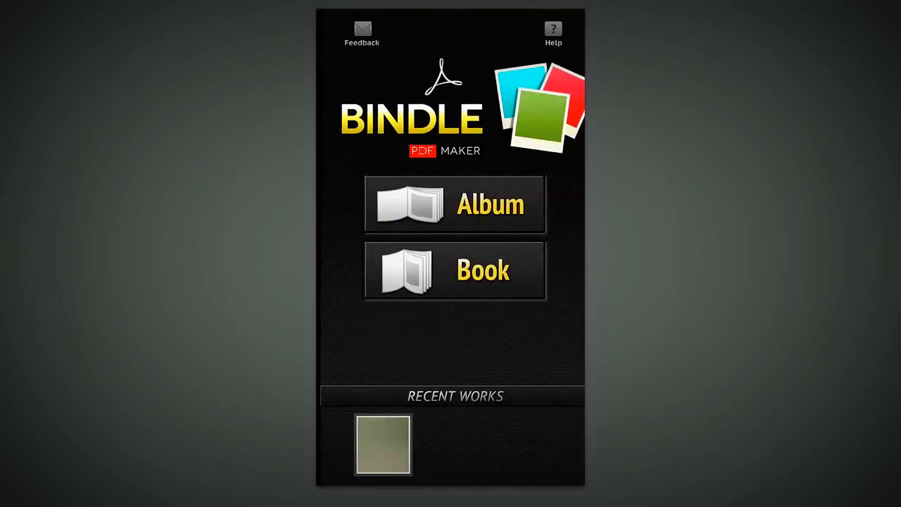